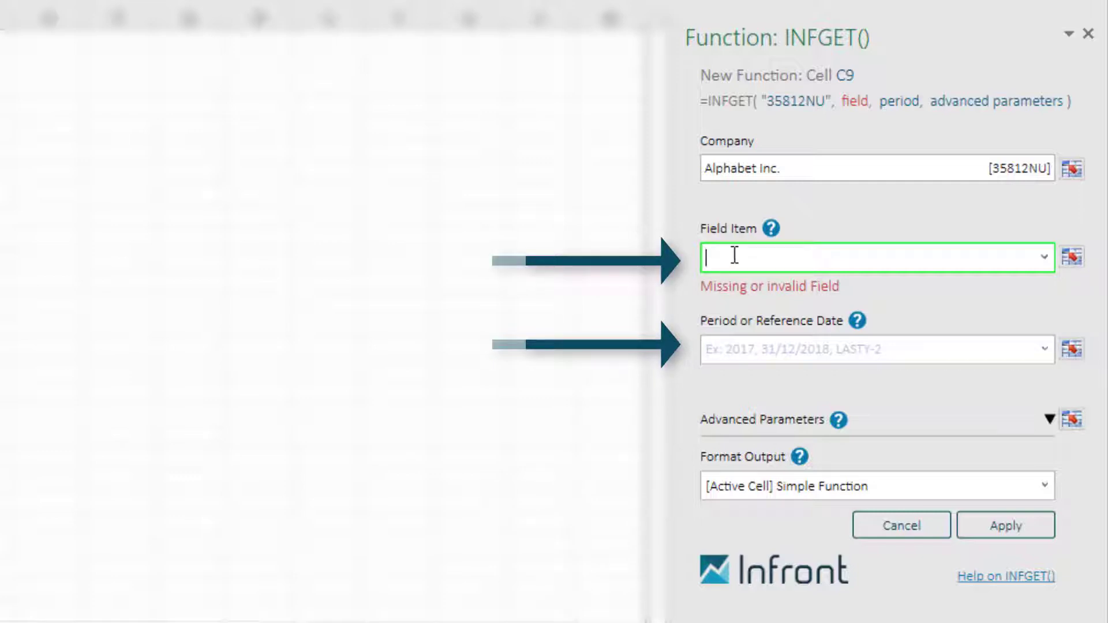
- Choose Net Sales as the field item and 2017:Q2 as the period, previewing 26,010,000,000
text(sa)
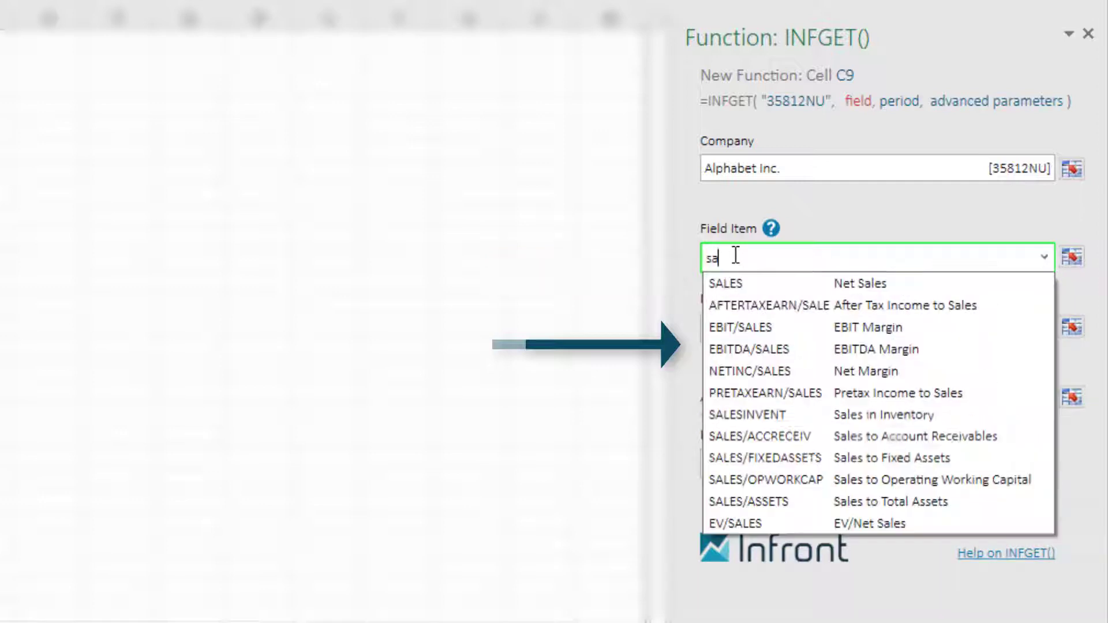
text(les)
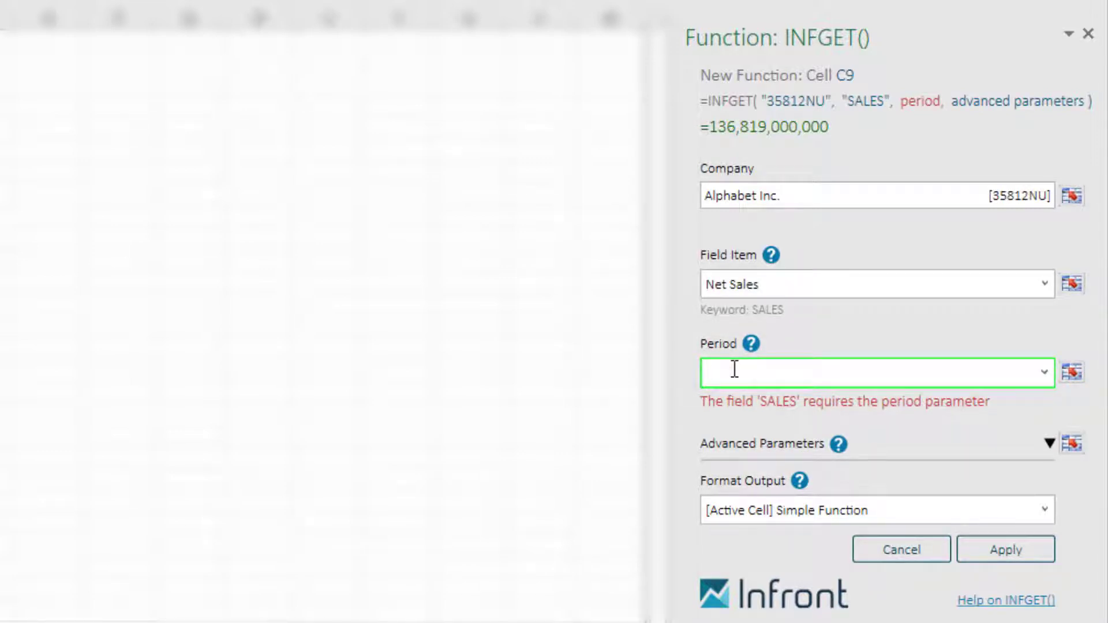
text(2017)
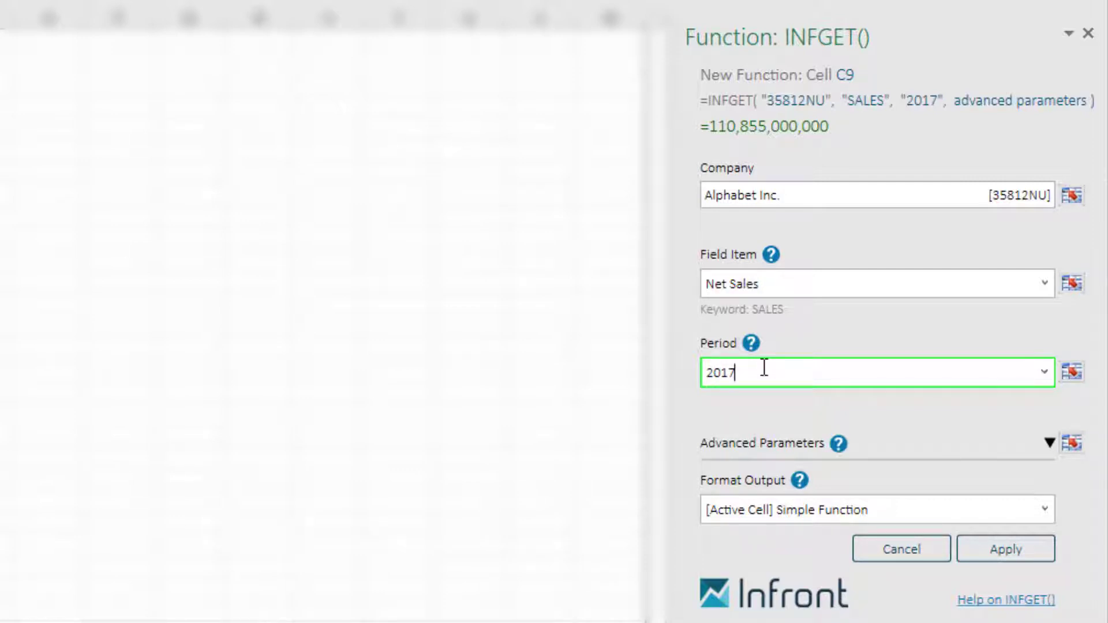
click(1057, 371)
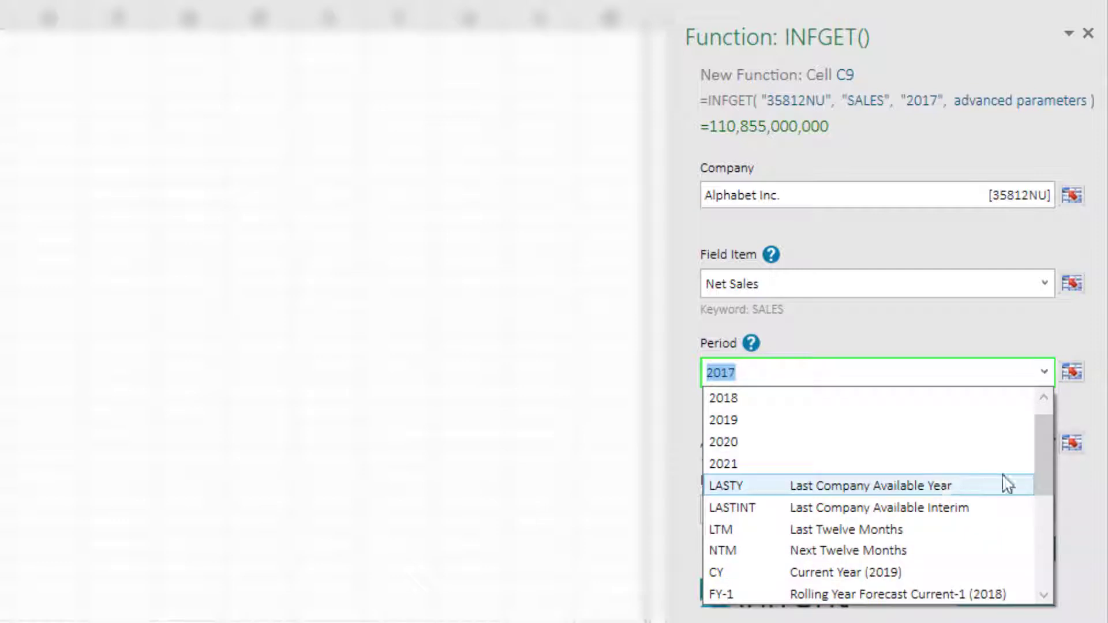
scroll(down, 3)
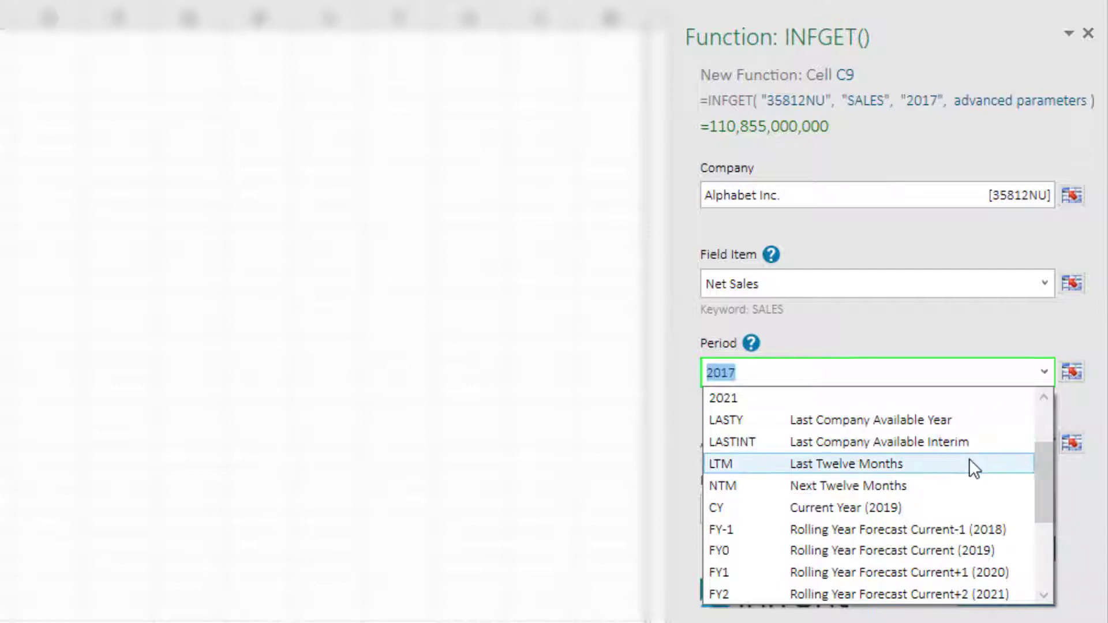
scroll(down, 3)
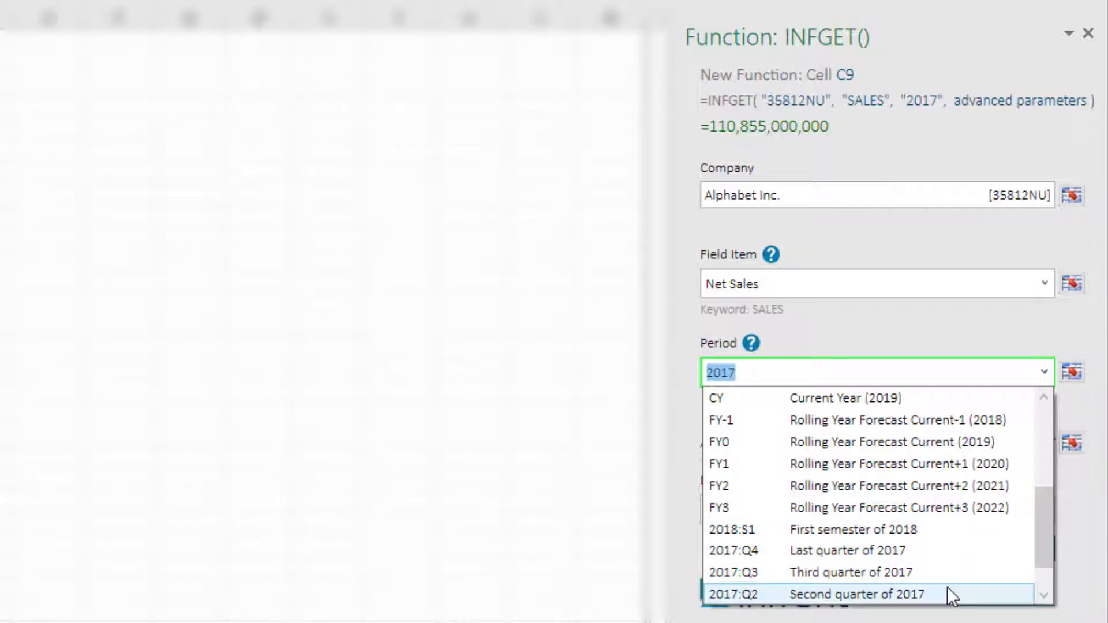
click(855, 593)
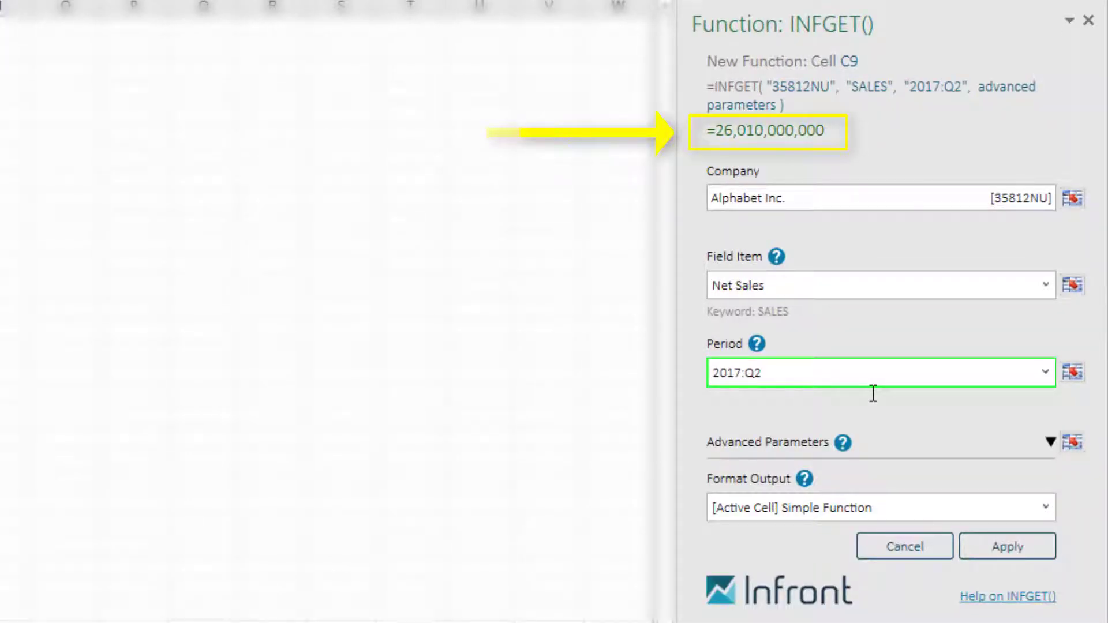
- Replace the Net Sales field item with the CLOSE closing price field
click(777, 373)
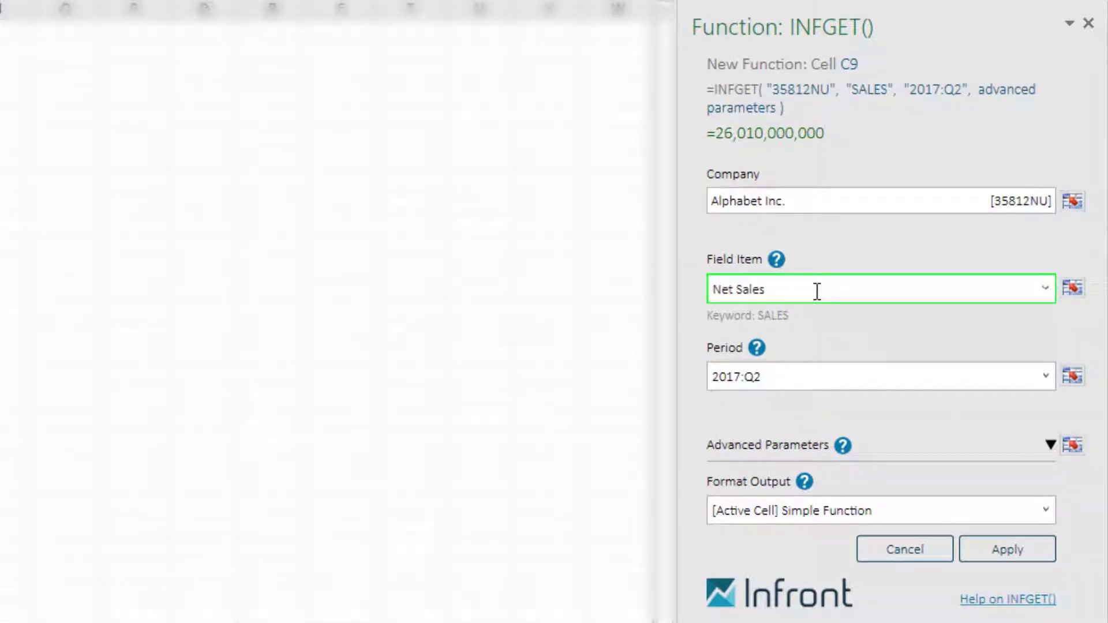
text(clo)
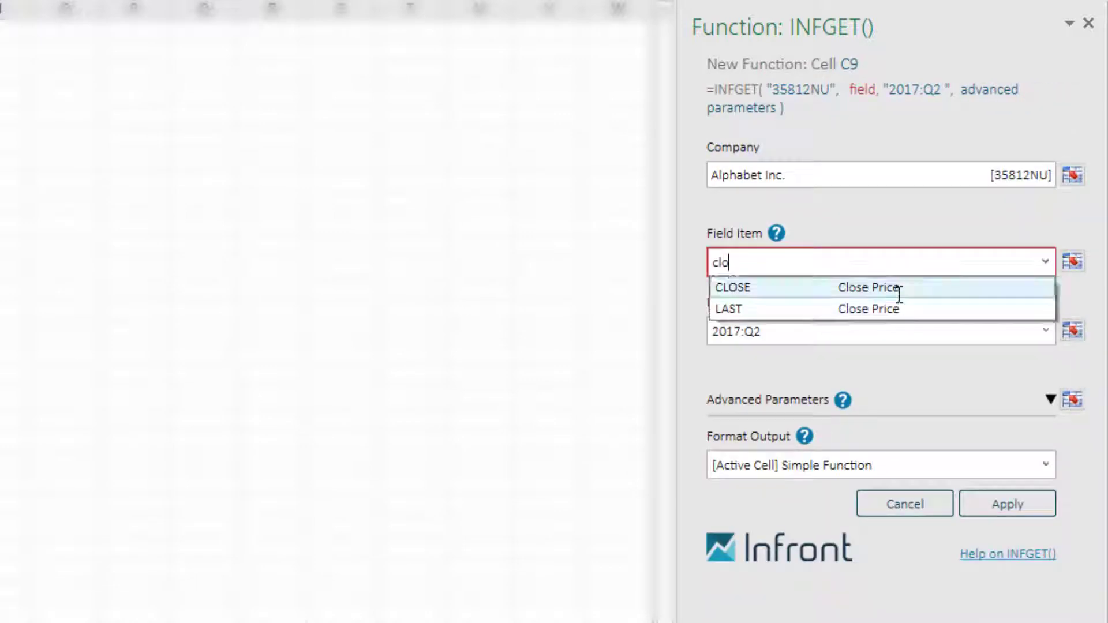
text(sing)
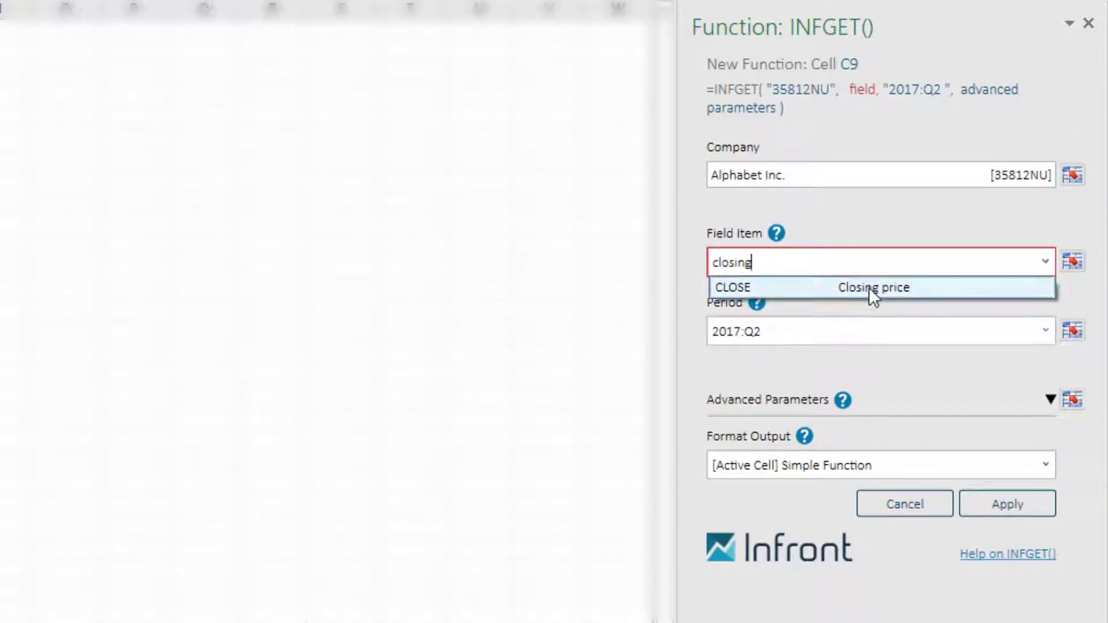
click(874, 288)
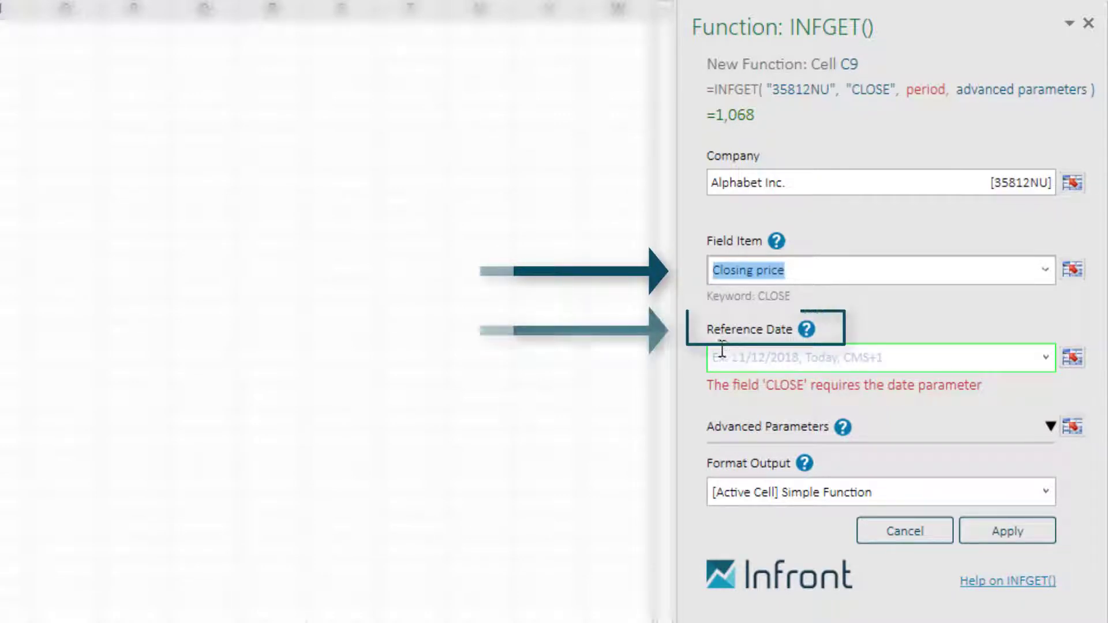
- Enter 01/01/2019 as the reference date and show the date shortcut list
text(01/01/2019)
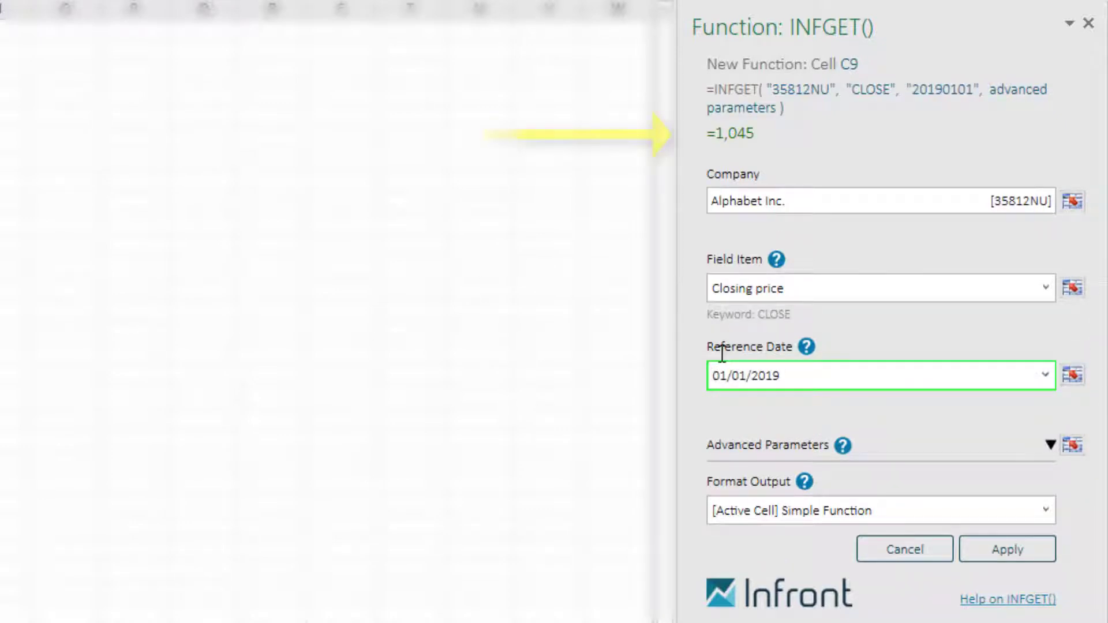
click(731, 133)
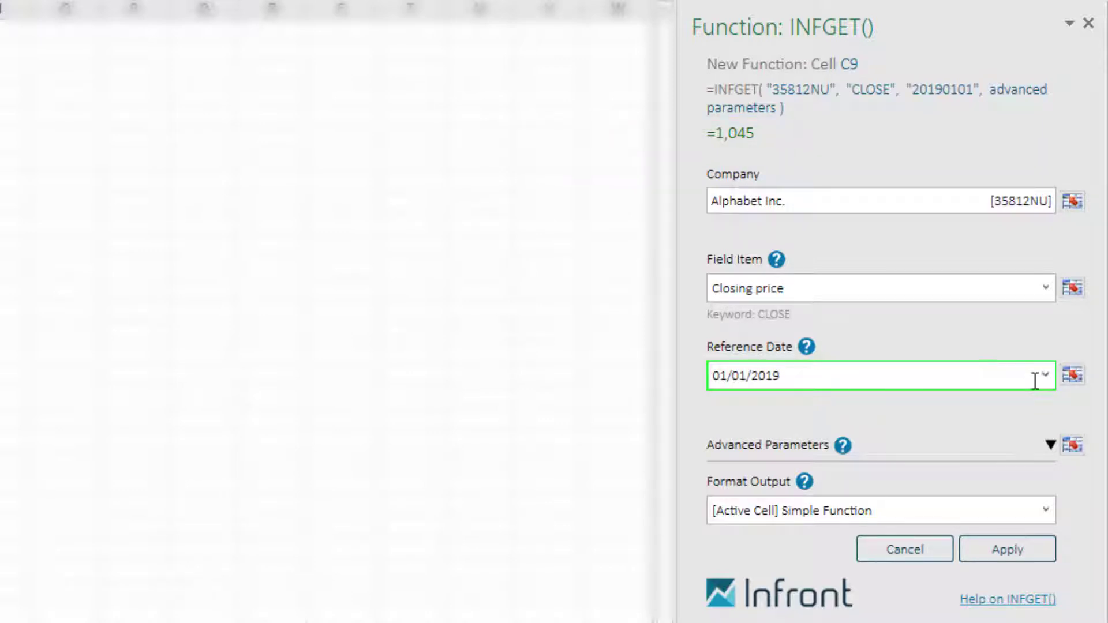
click(1041, 375)
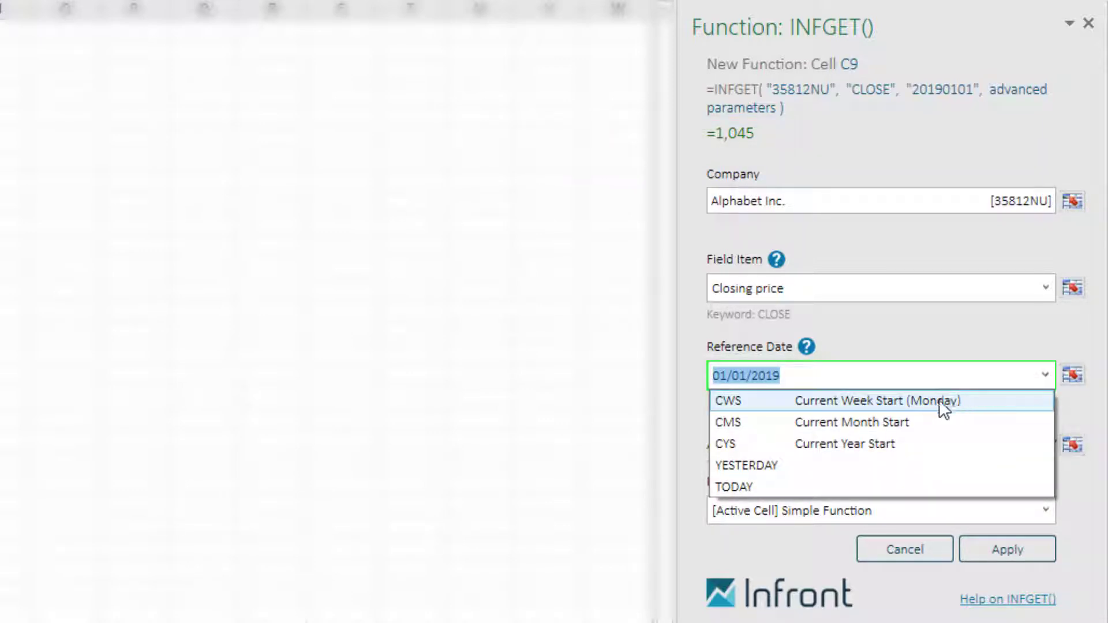
mouse_move(977, 408)
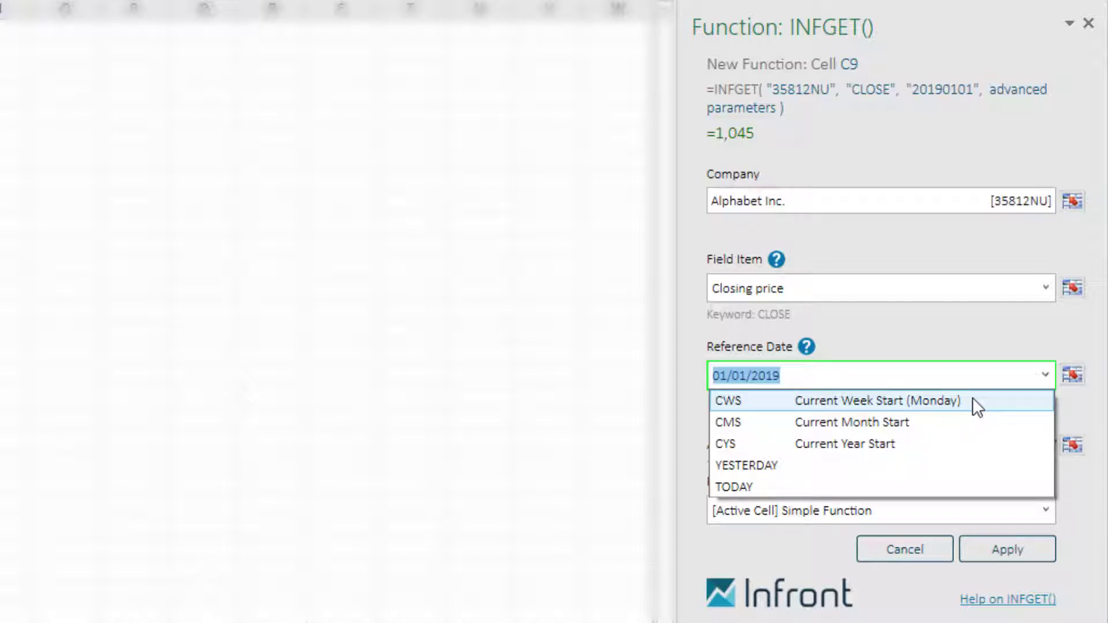
mouse_move(982, 420)
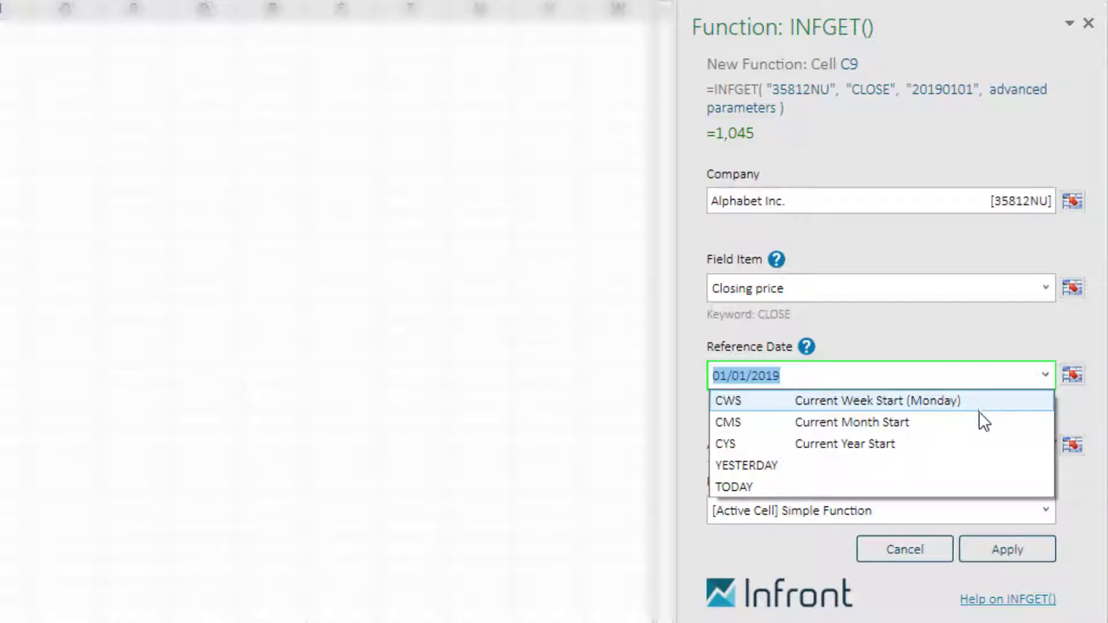
mouse_move(981, 454)
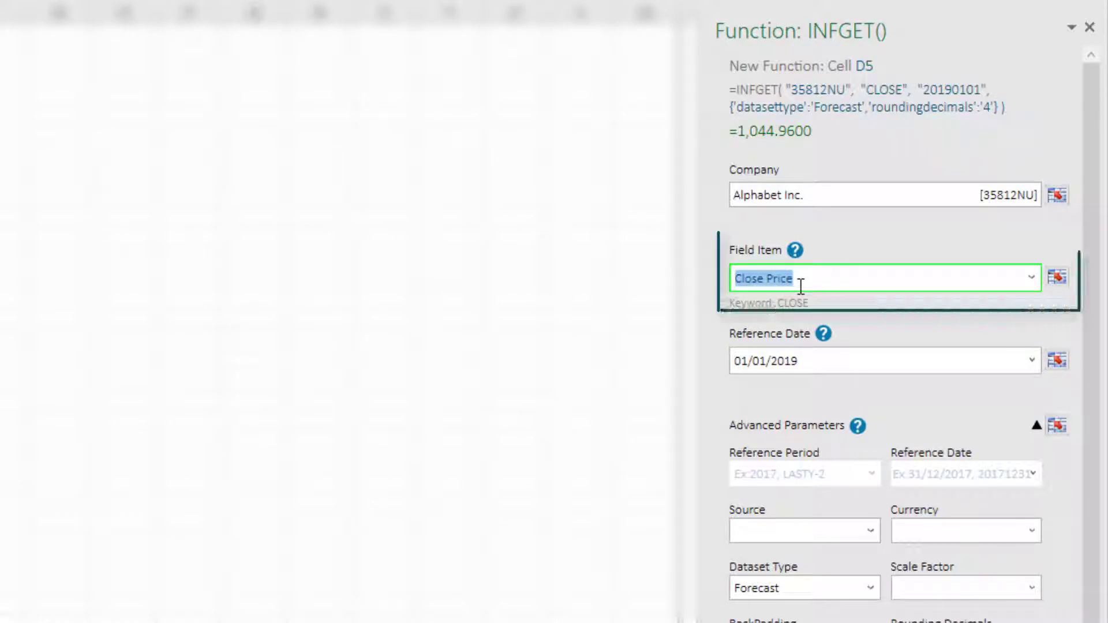
- Replace the Close Price field item with Company Name (NAME), previewing Alphabet Inc
click(883, 277)
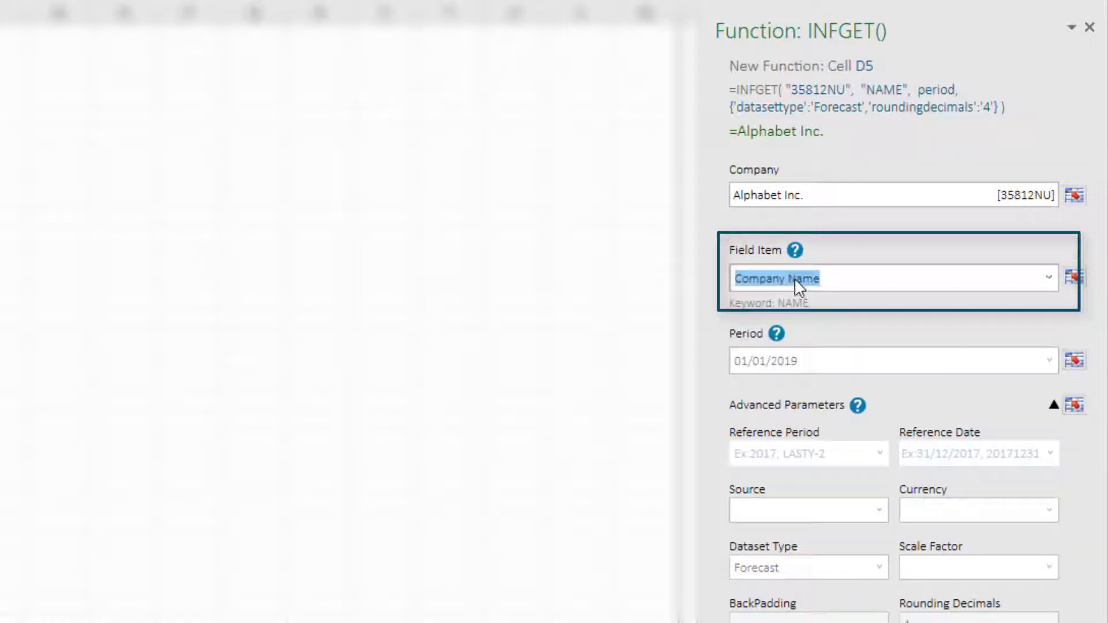
mouse_move(755, 344)
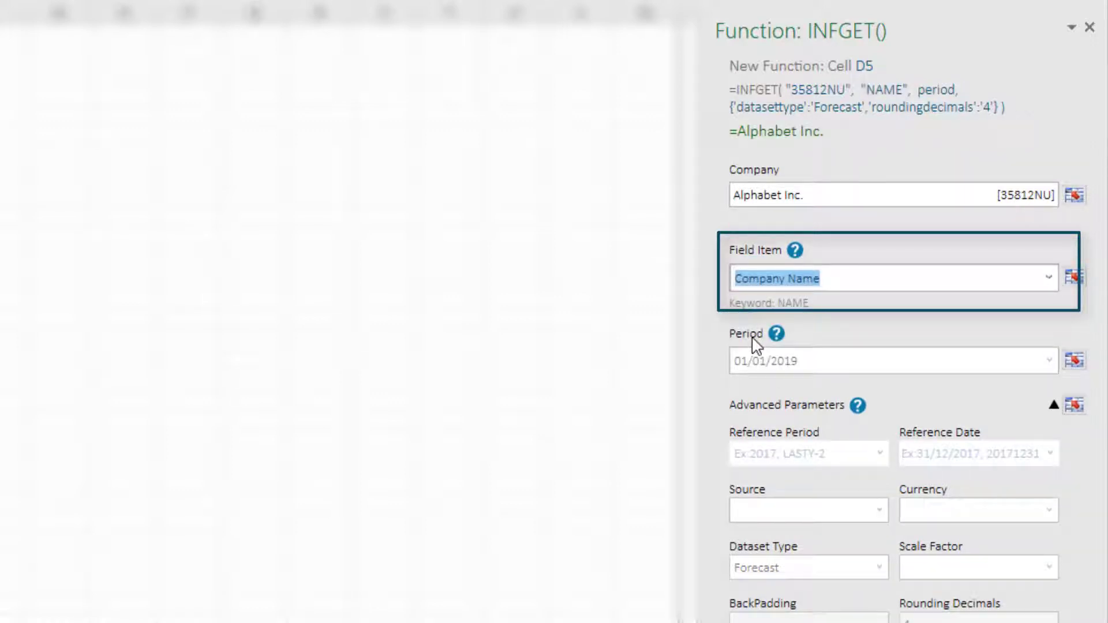
mouse_move(756, 366)
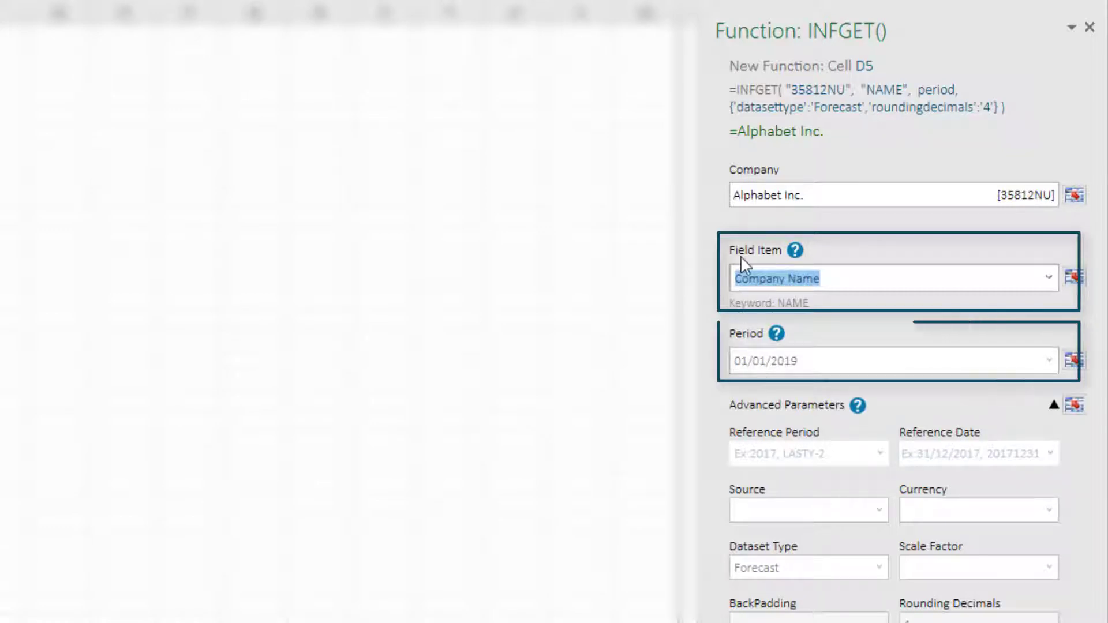
mouse_move(732, 152)
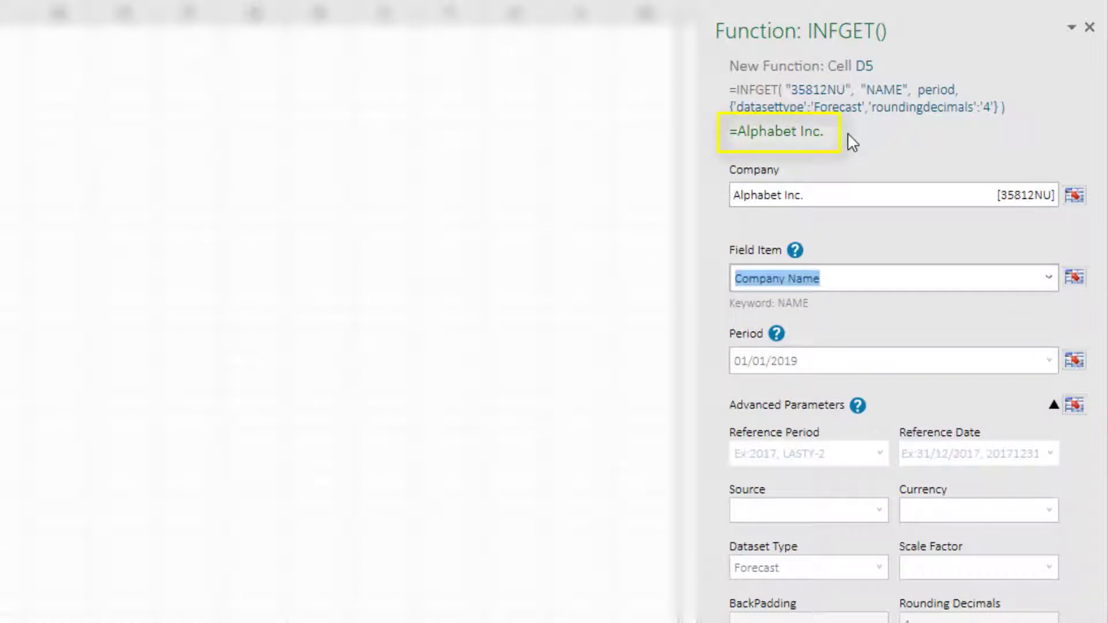
mouse_move(817, 266)
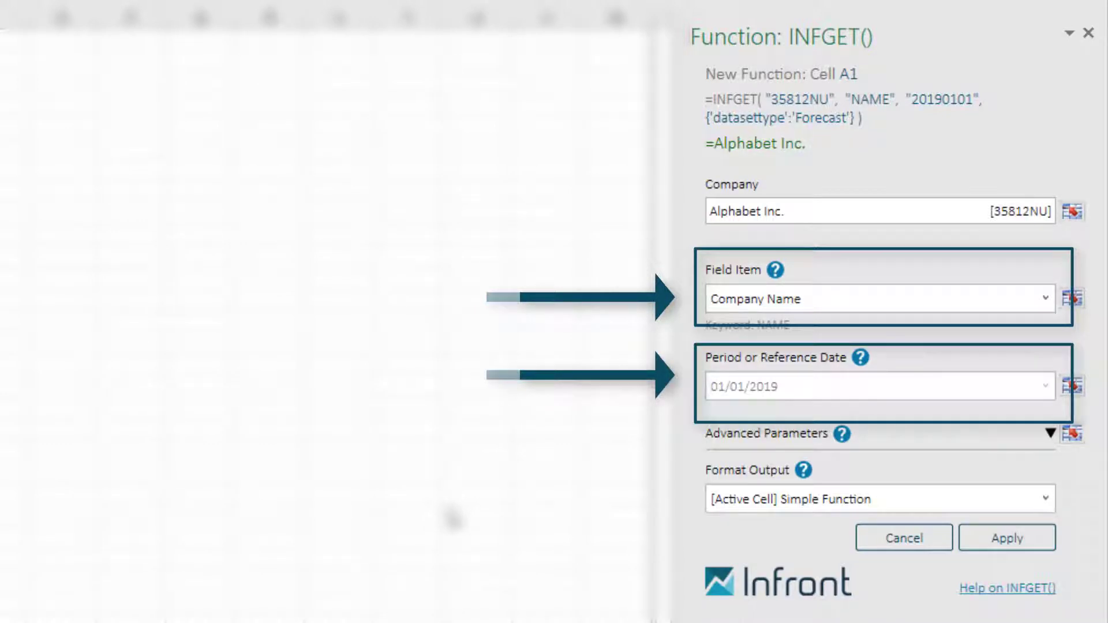
- Request EPS recurring for period 2017 with advanced reference date 31/03/2016, previewing 40.16
text(eps)
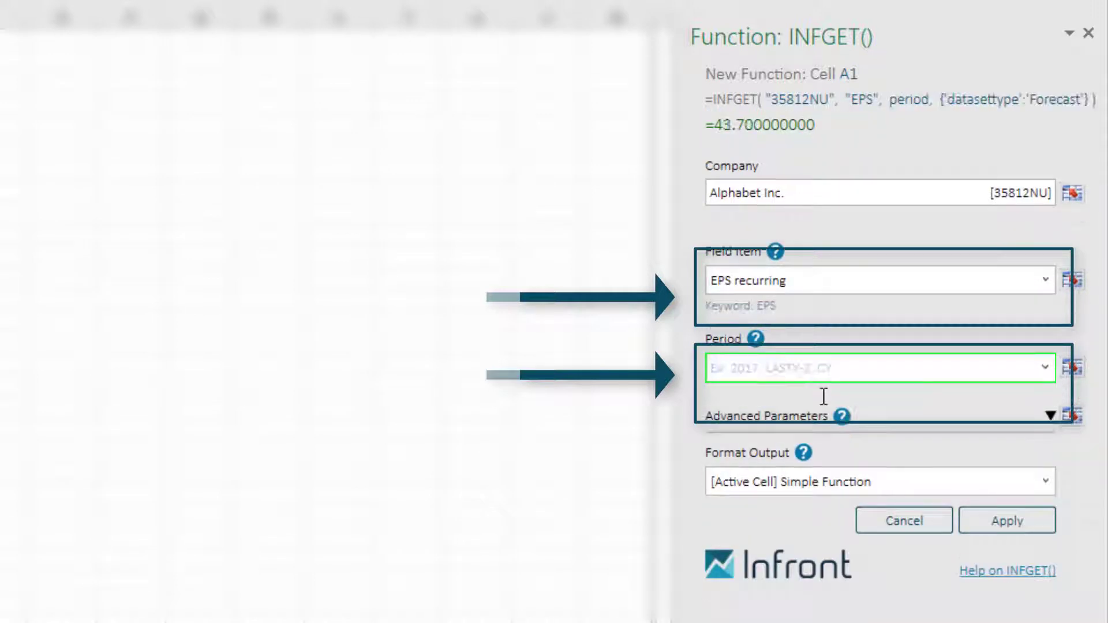
text(2017)
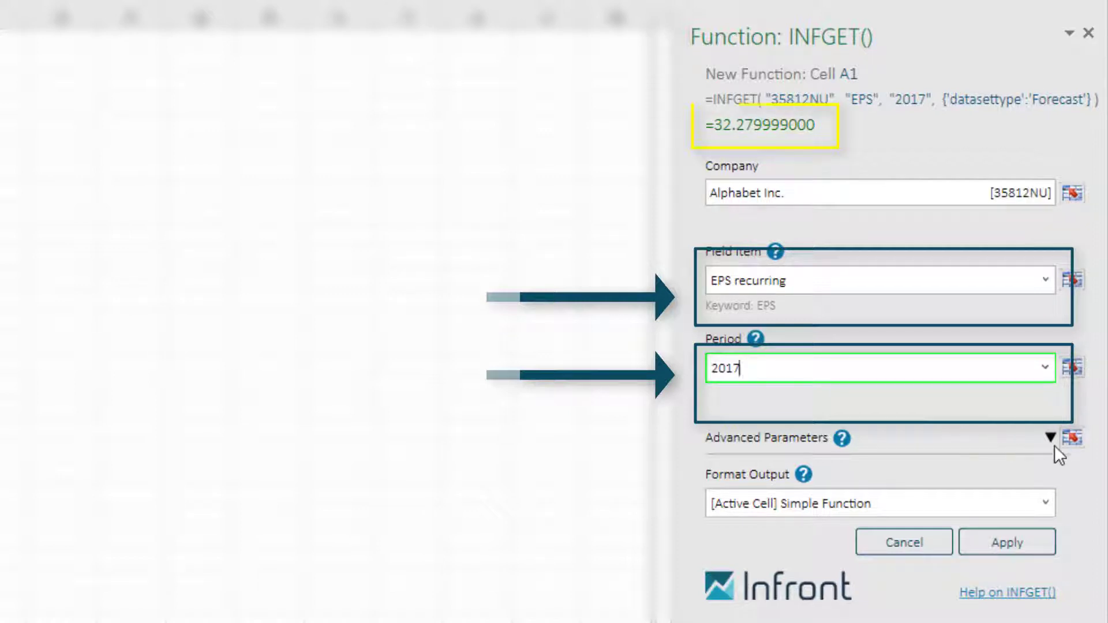
click(1067, 438)
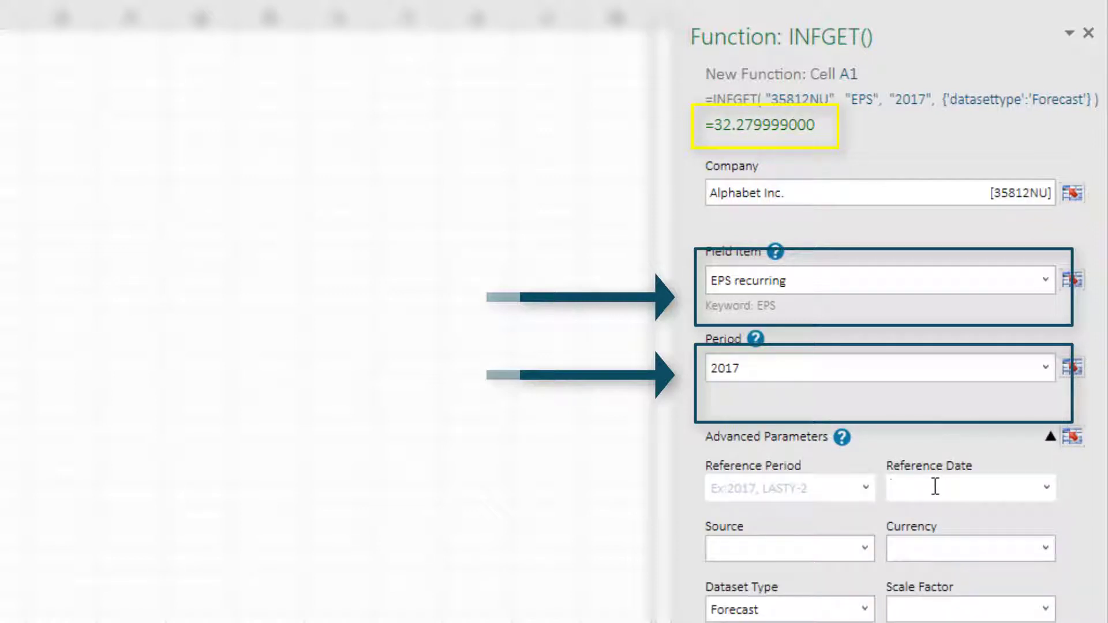
text(31/03/2016)
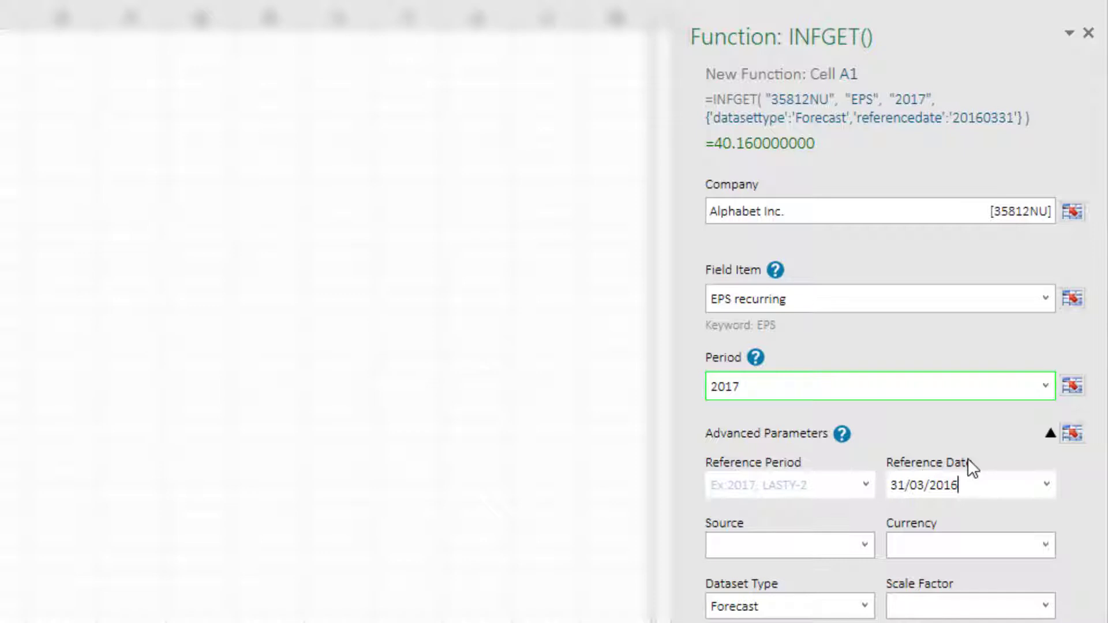
click(970, 484)
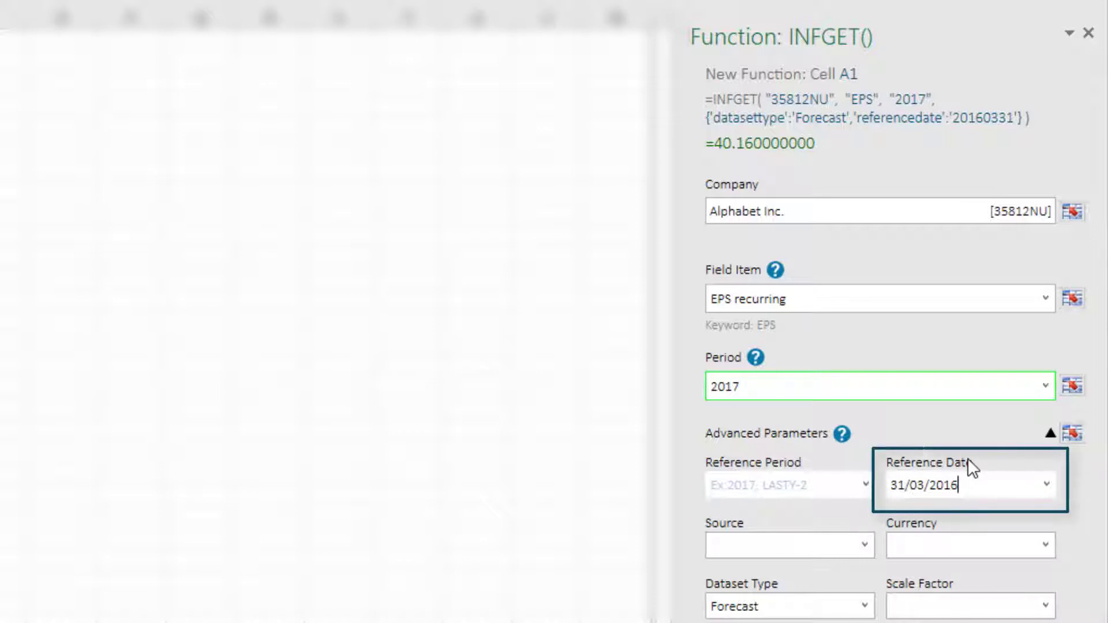